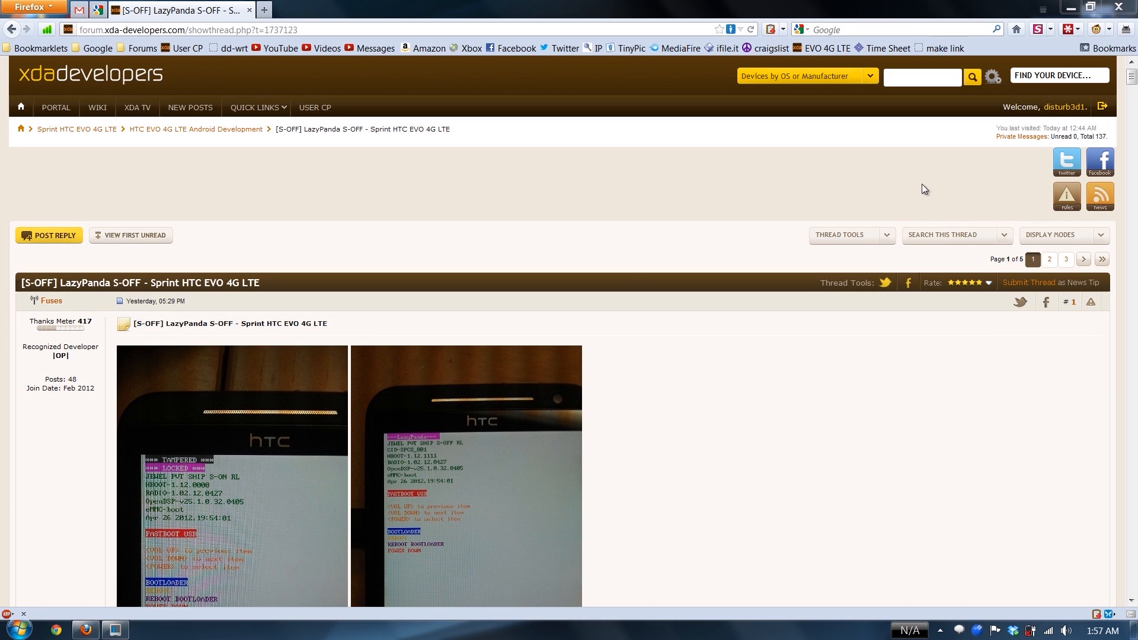
pyautogui.moveTo(635, 288)
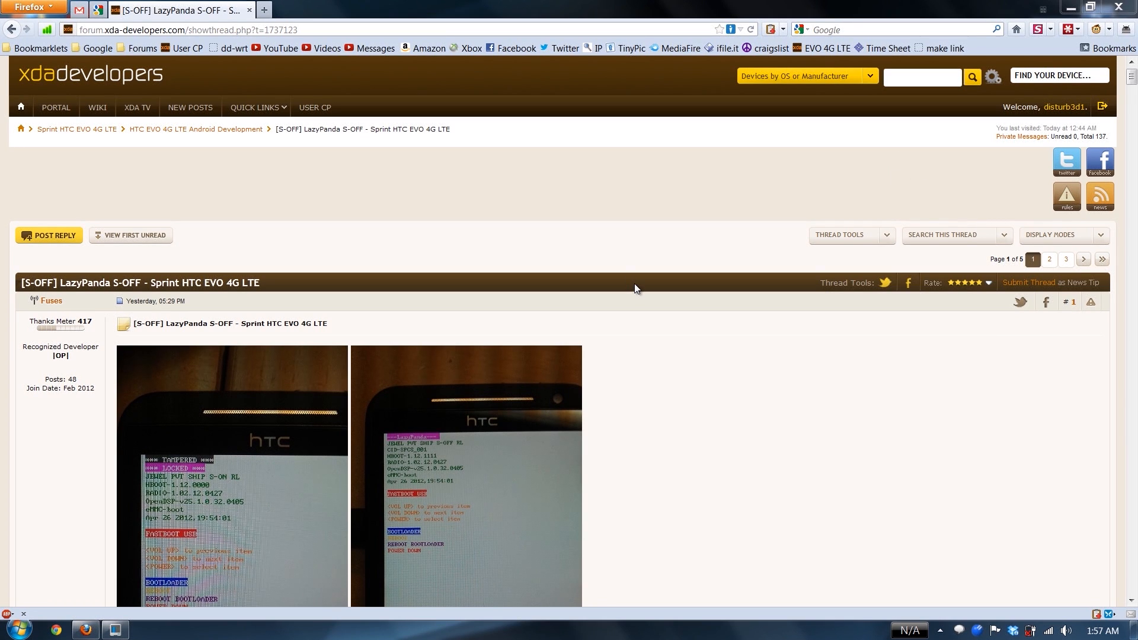
pyautogui.moveTo(859, 444)
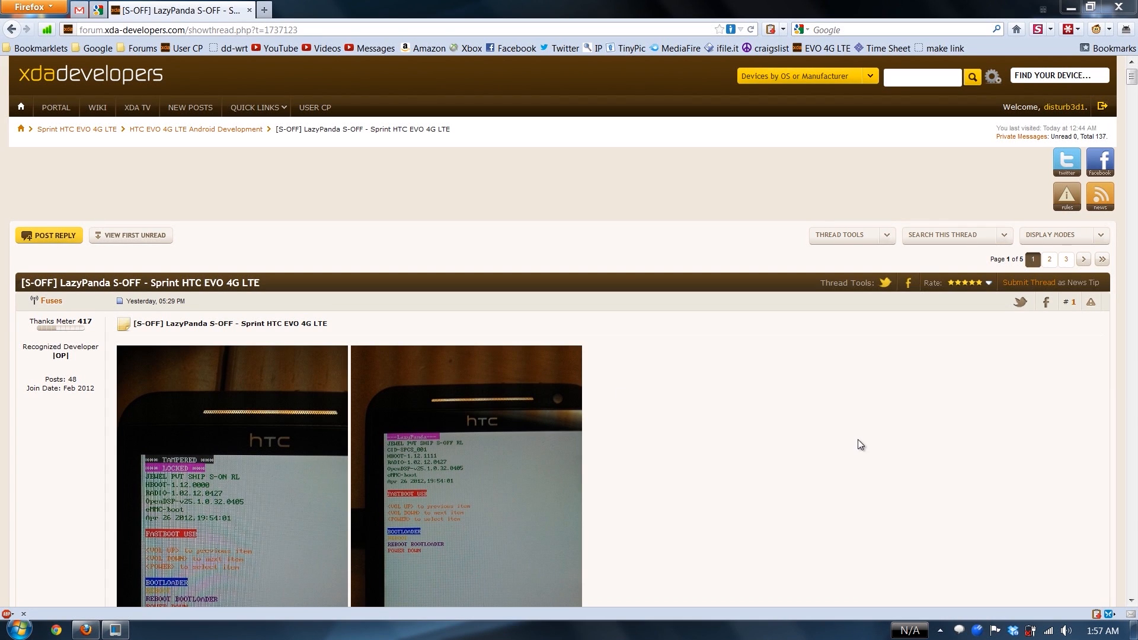
pyautogui.moveTo(784, 428)
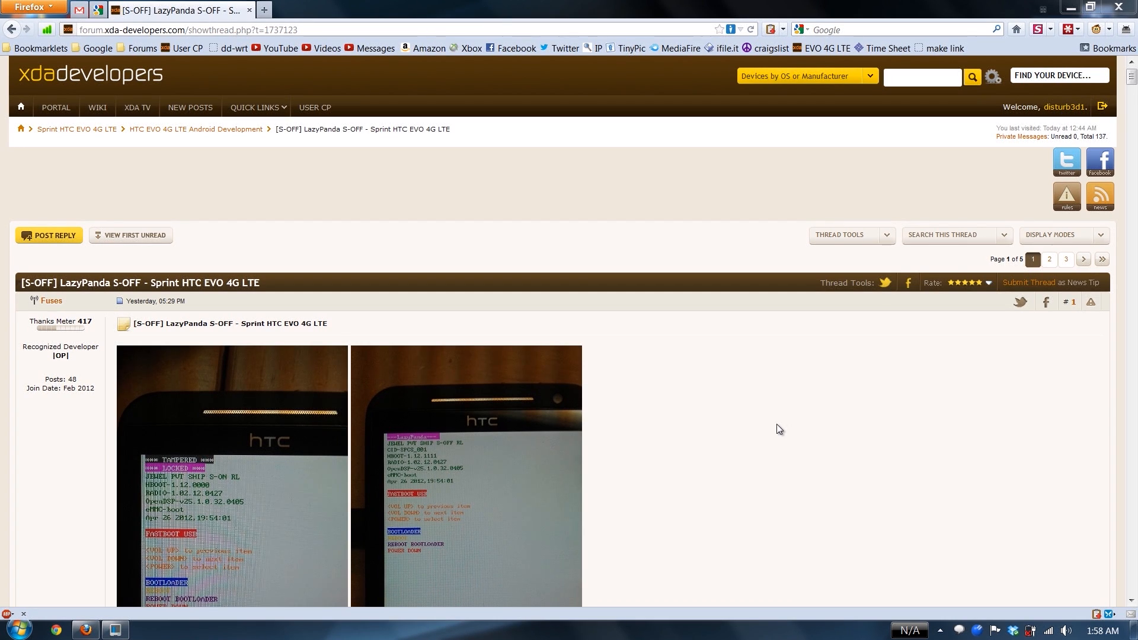
# Open the unlimited.io LazyPanda beta page and select the WIN zip's md5 checksum.
pyautogui.scroll(-3)
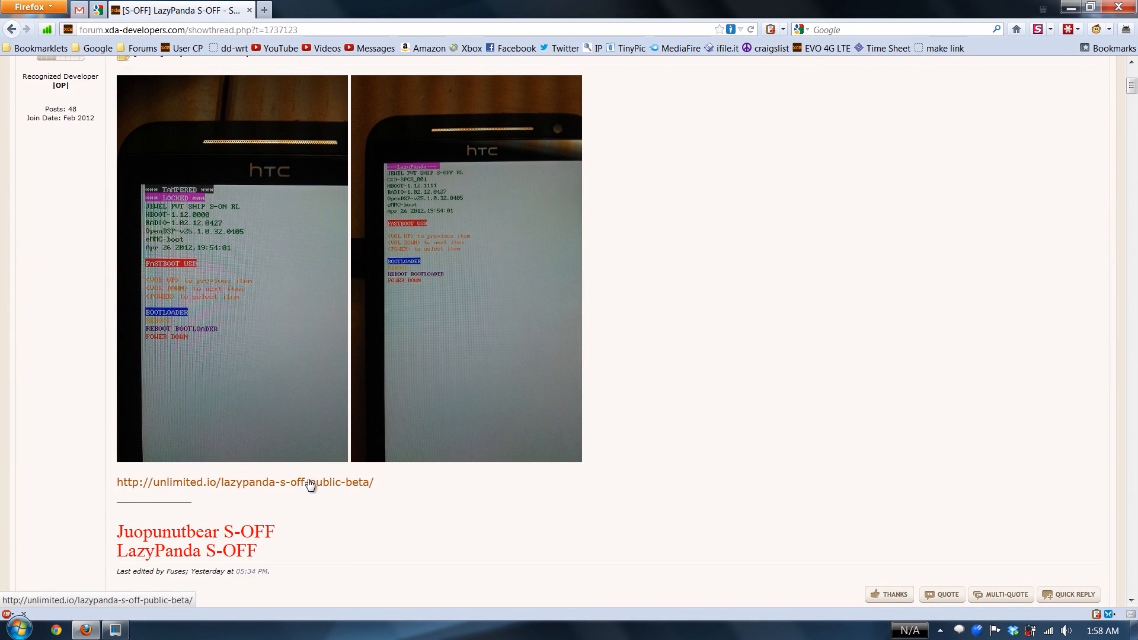
pyautogui.click(245, 481)
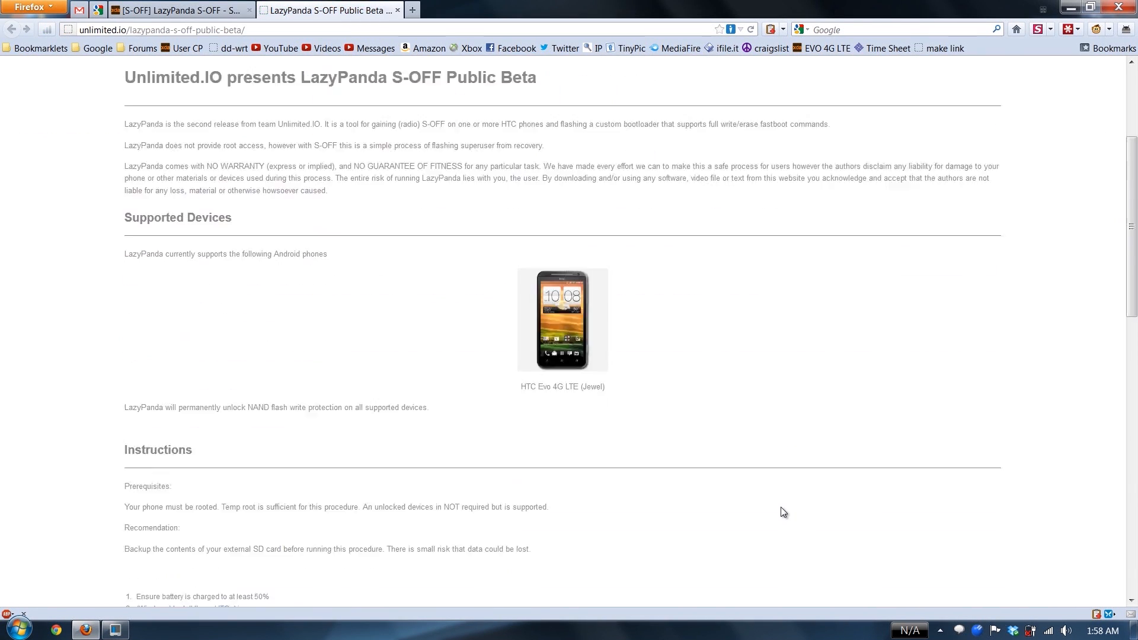
pyautogui.scroll(-3)
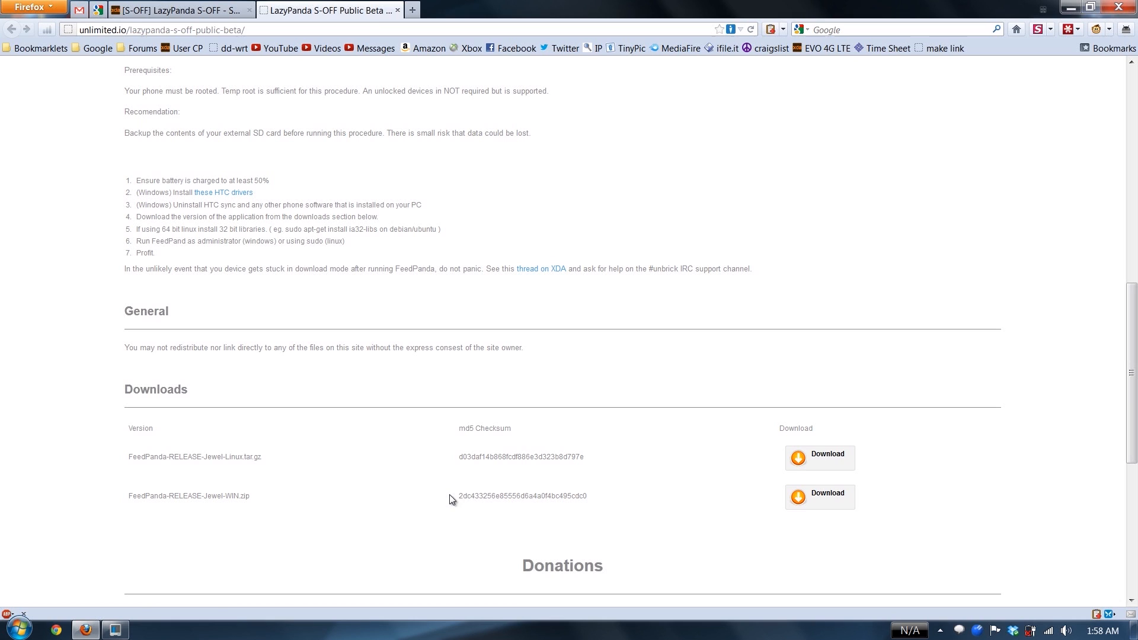
pyautogui.moveTo(453, 495); pyautogui.dragTo(515, 495)
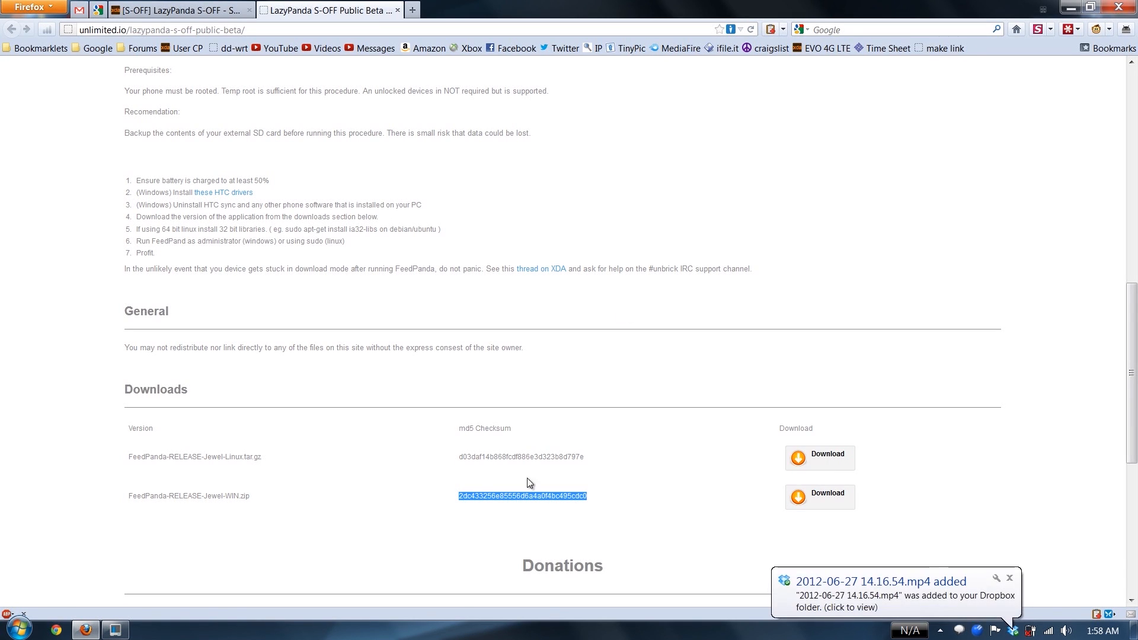
# Download FeedPanda-RELEASE-Jewel-WIN.zip via DownThemAll! with its MD5 checksum attached.
pyautogui.click(818, 497)
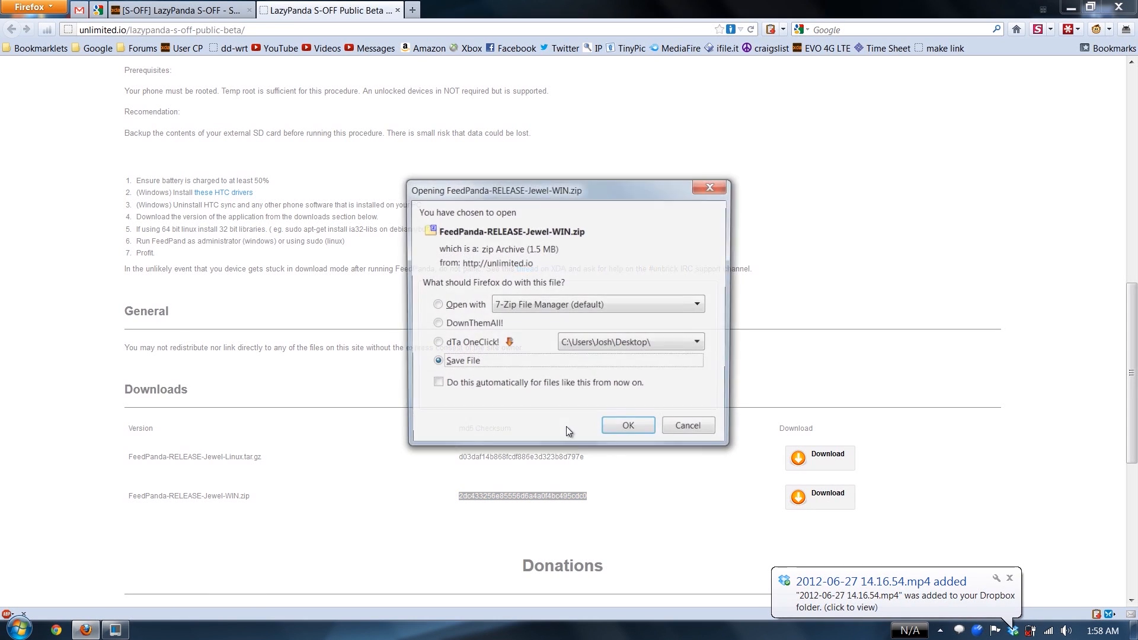
pyautogui.click(437, 323)
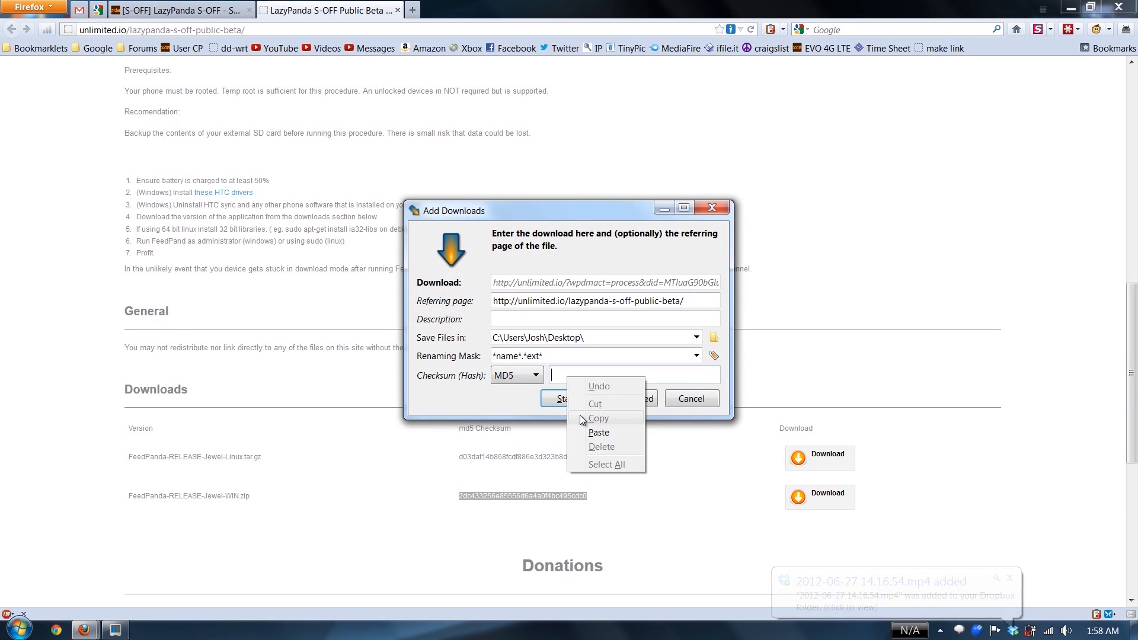
pyautogui.click(558, 397)
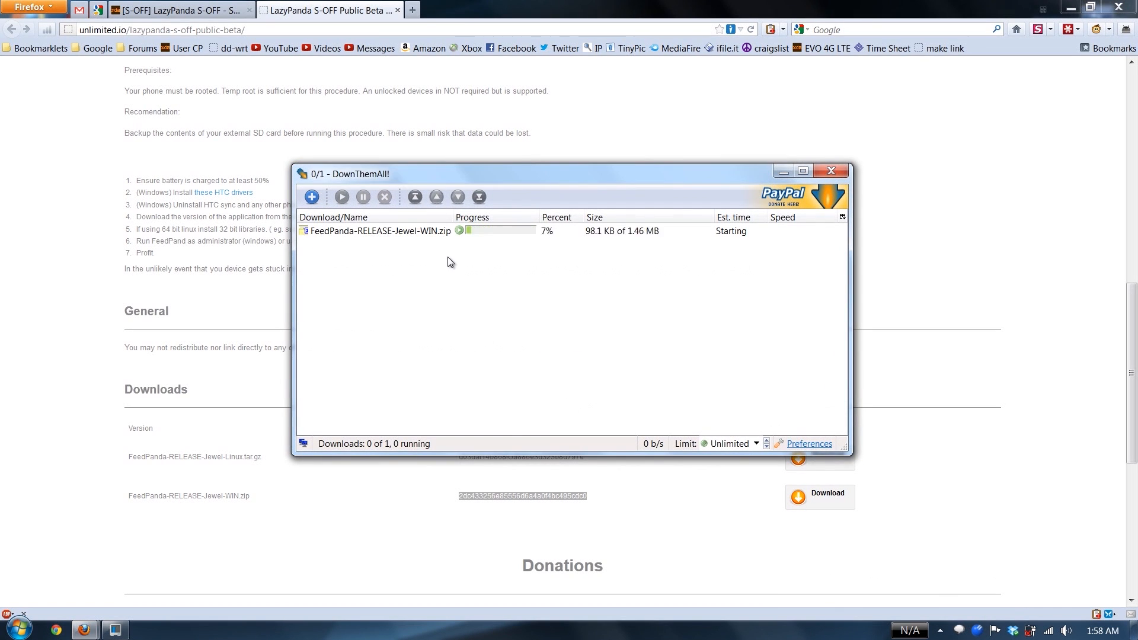
pyautogui.rightClick(377, 230)
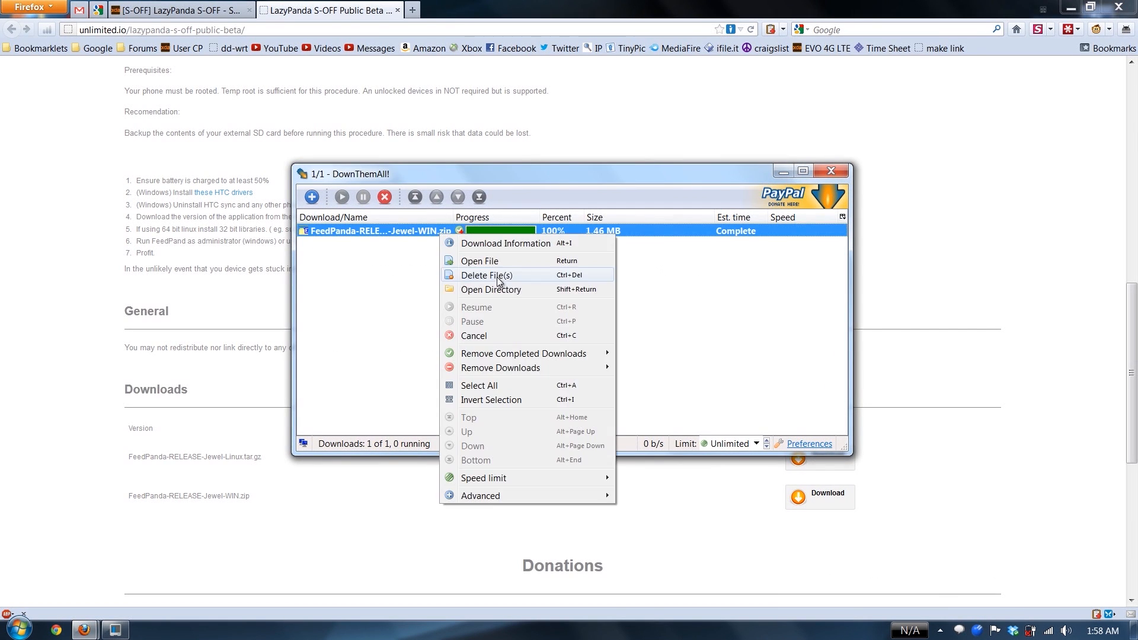
# Open the Desktop download folder and extract FeedPanda-RELEASE-Jewel-WIN.zip there.
pyautogui.click(490, 290)
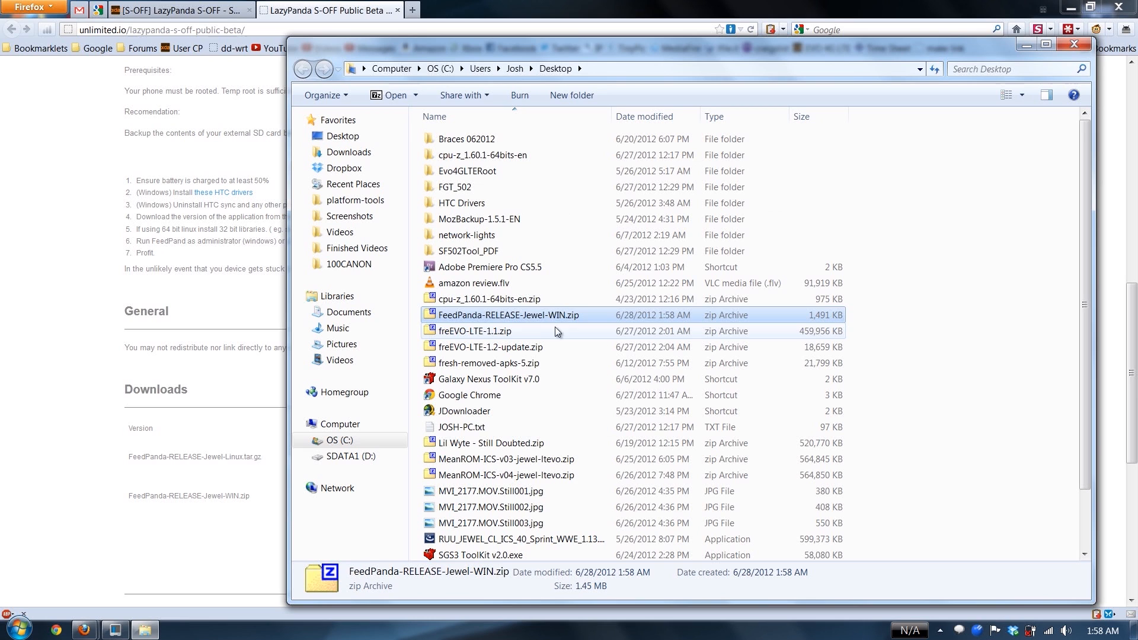
pyautogui.rightClick(508, 314)
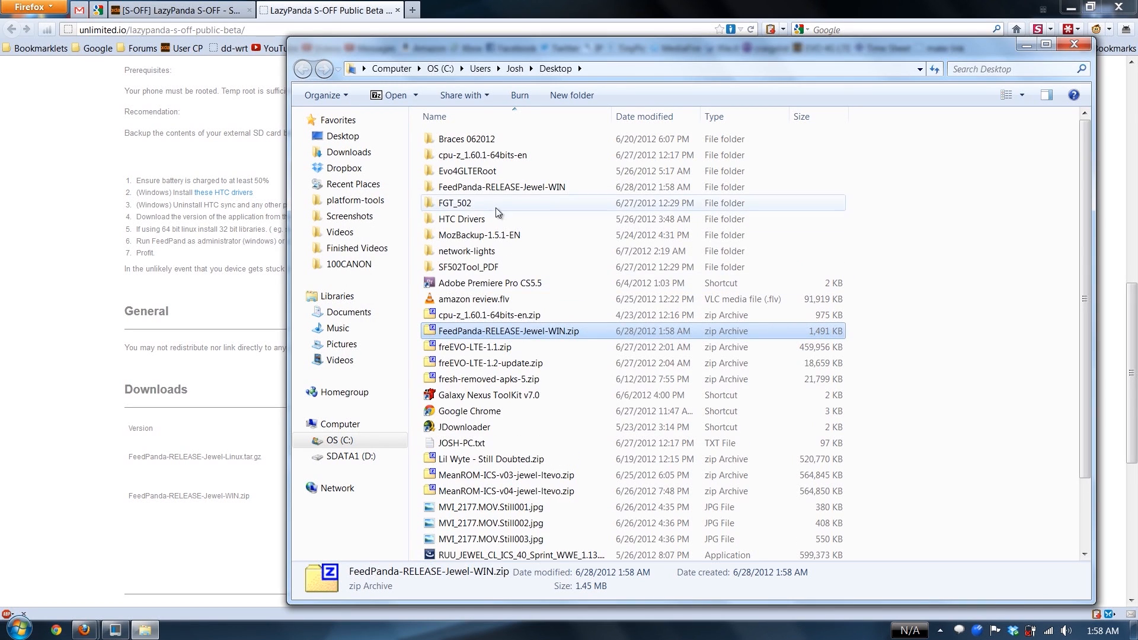
# Run FeedPanda.exe from the extracted FeedPanda-RELEASE-Jewel-WIN folder.
pyautogui.doubleClick(501, 187)
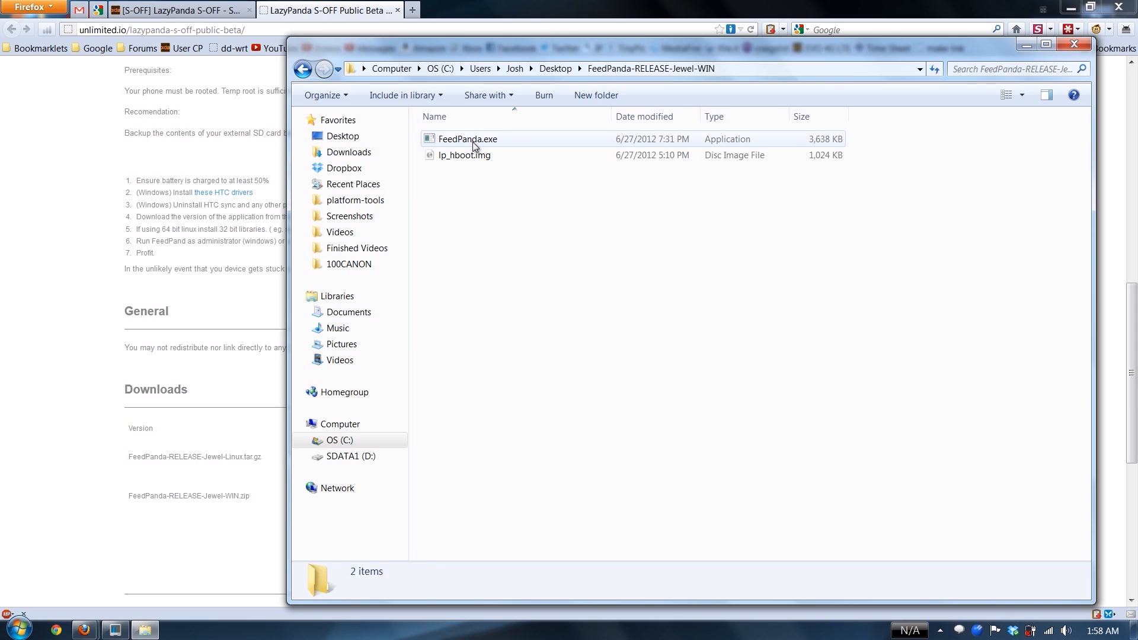
pyautogui.doubleClick(468, 139)
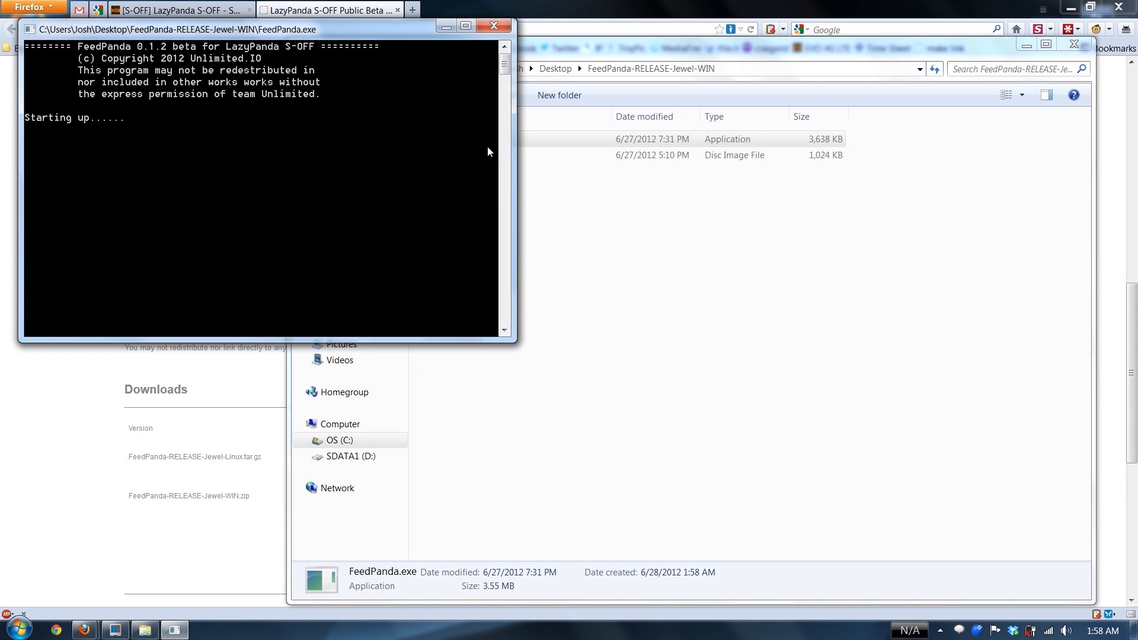